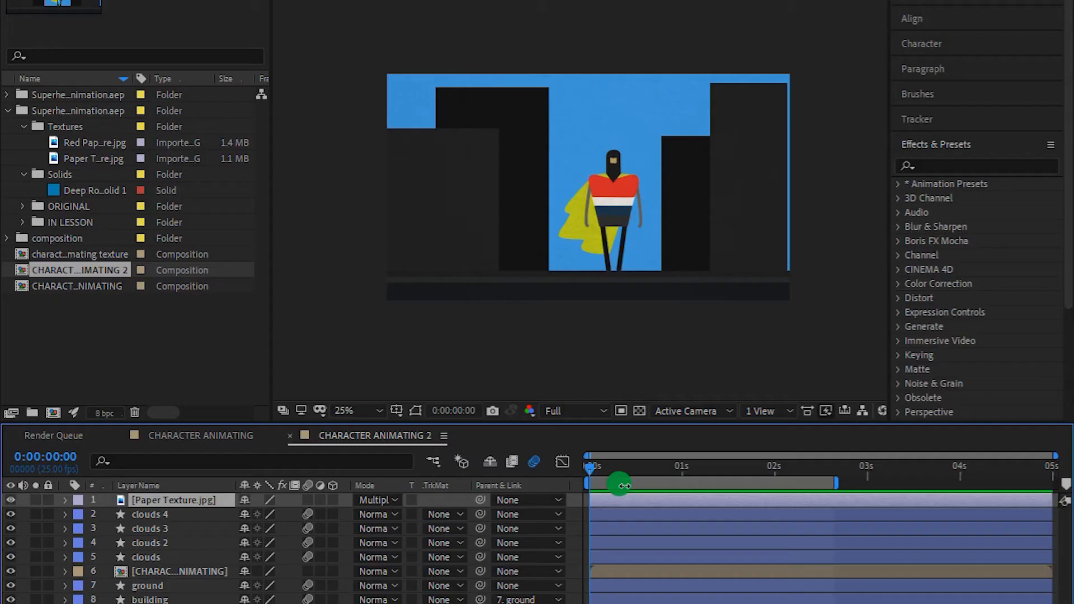
# Drag CHARACTER ANIMATING 2 into the Render Queue and show the queue panel.
pyautogui.moveTo(622, 485); pyautogui.dragTo(747, 485)
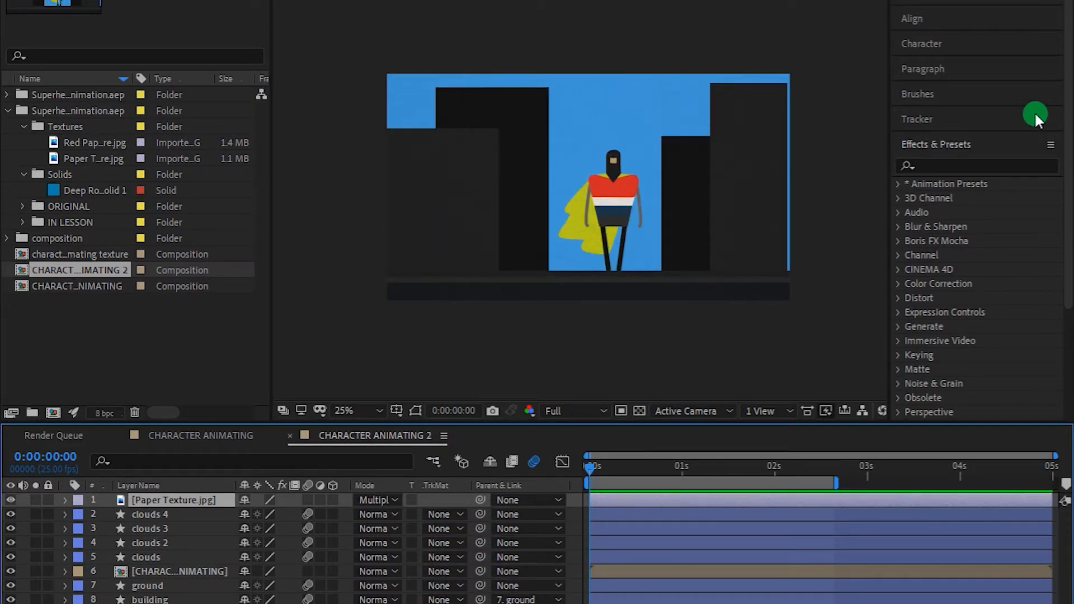
pyautogui.click(54, 435)
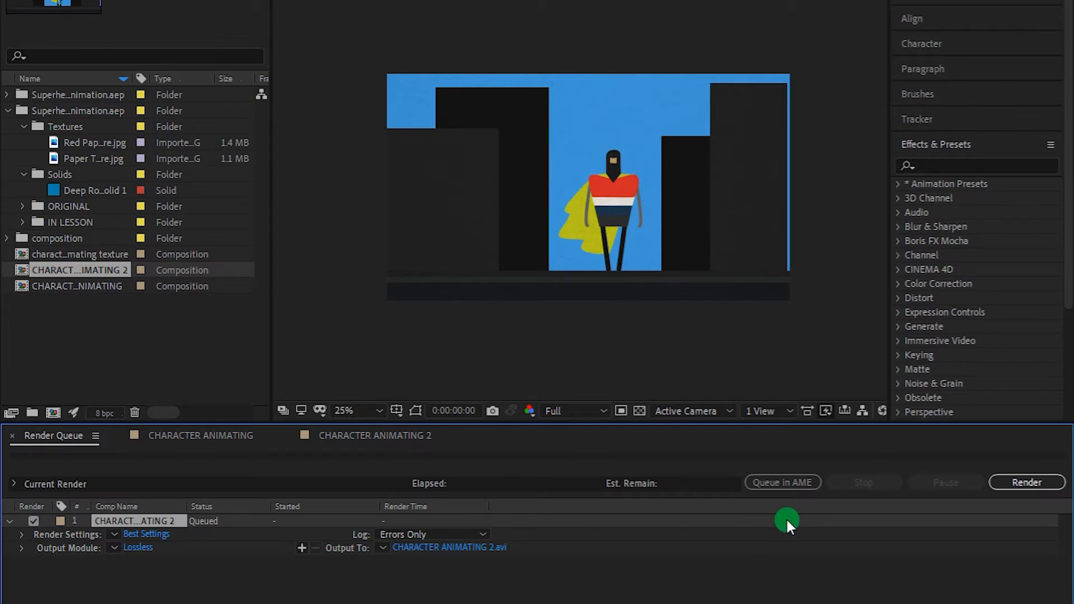
pyautogui.click(137, 547)
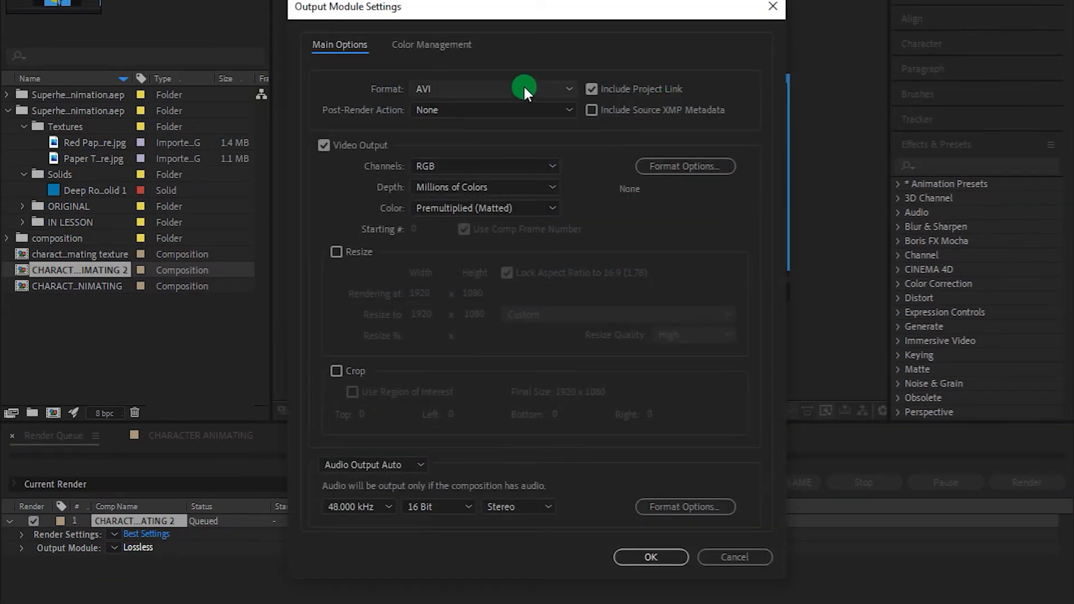
pyautogui.click(491, 88)
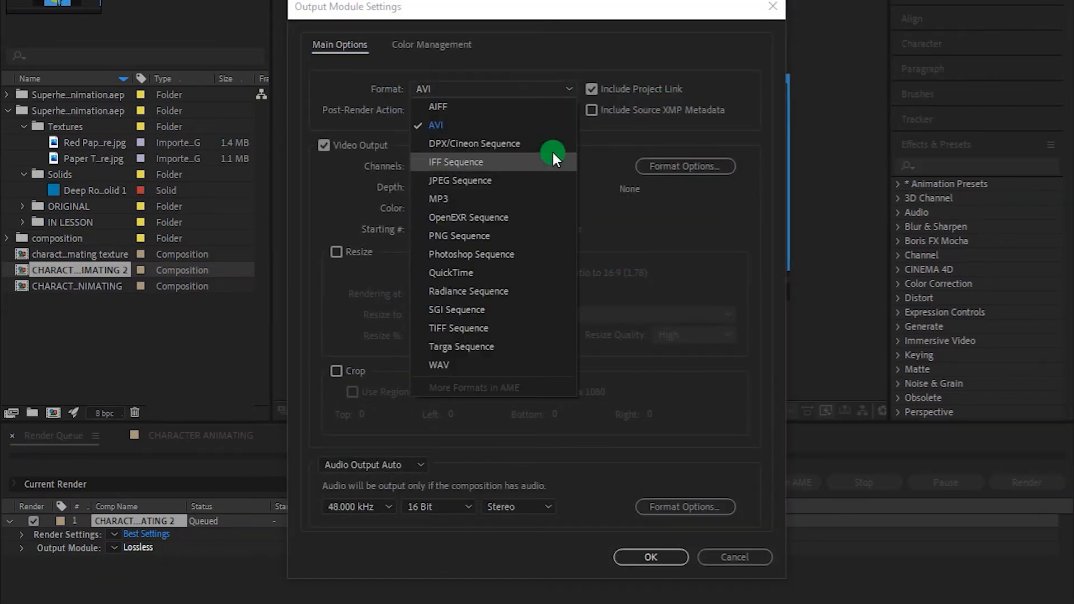
pyautogui.moveTo(544, 205)
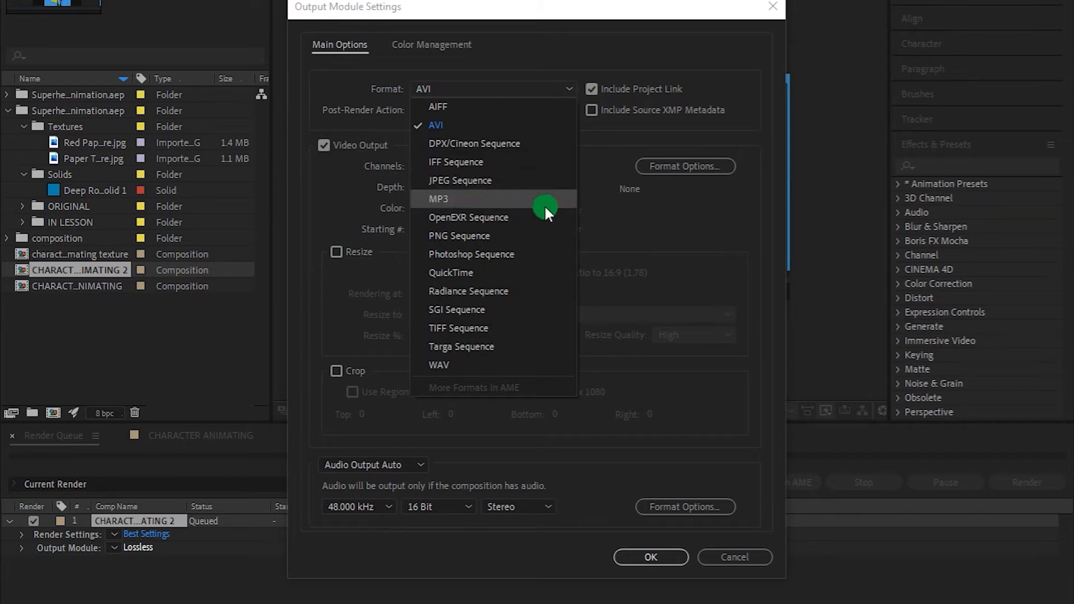
pyautogui.moveTo(546, 187)
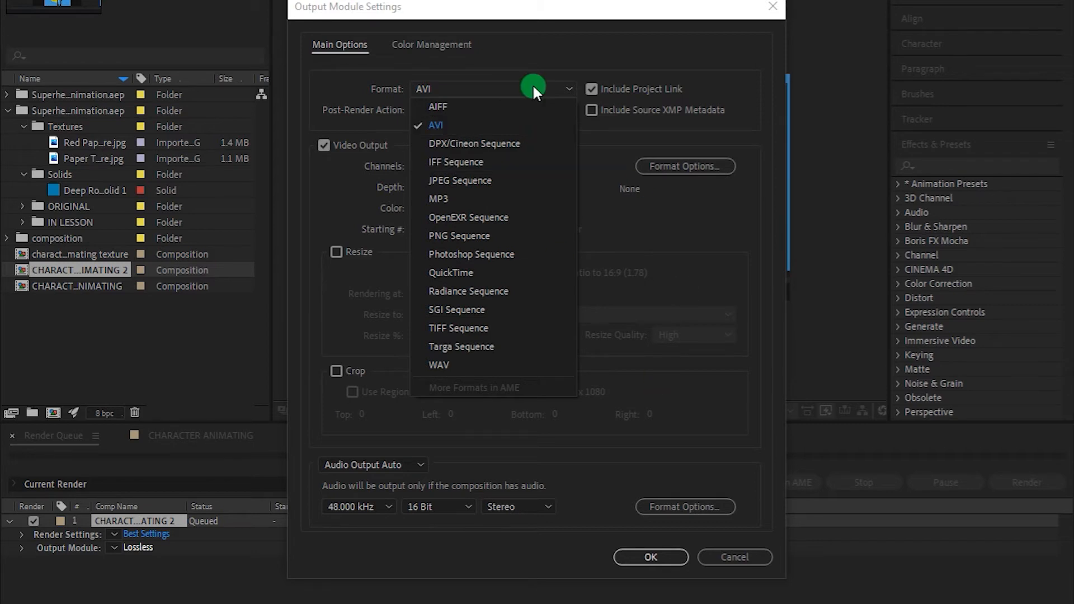
pyautogui.moveTo(496, 217)
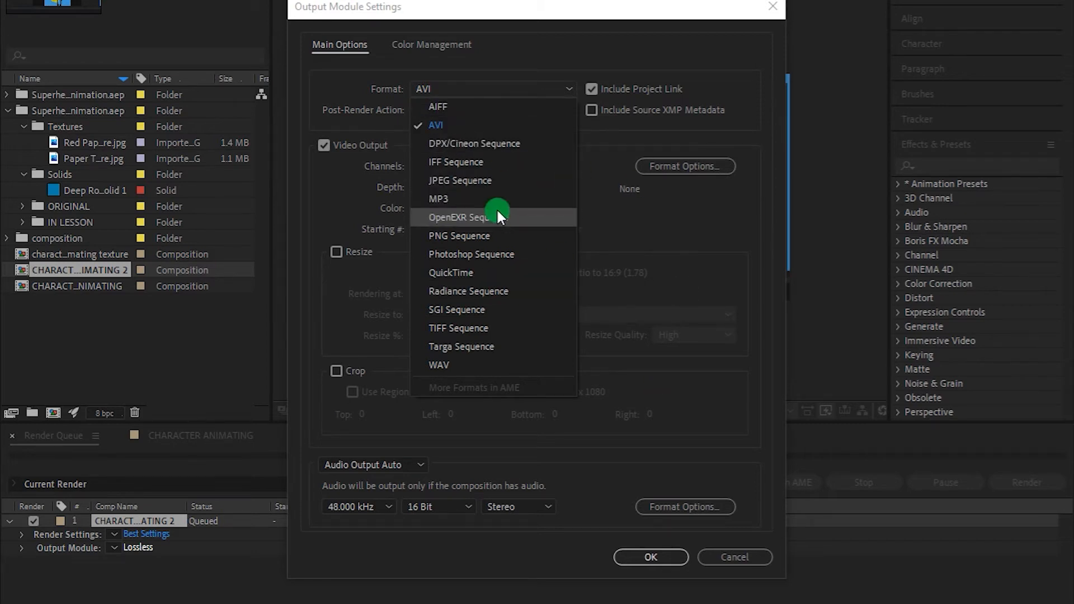
pyautogui.click(436, 125)
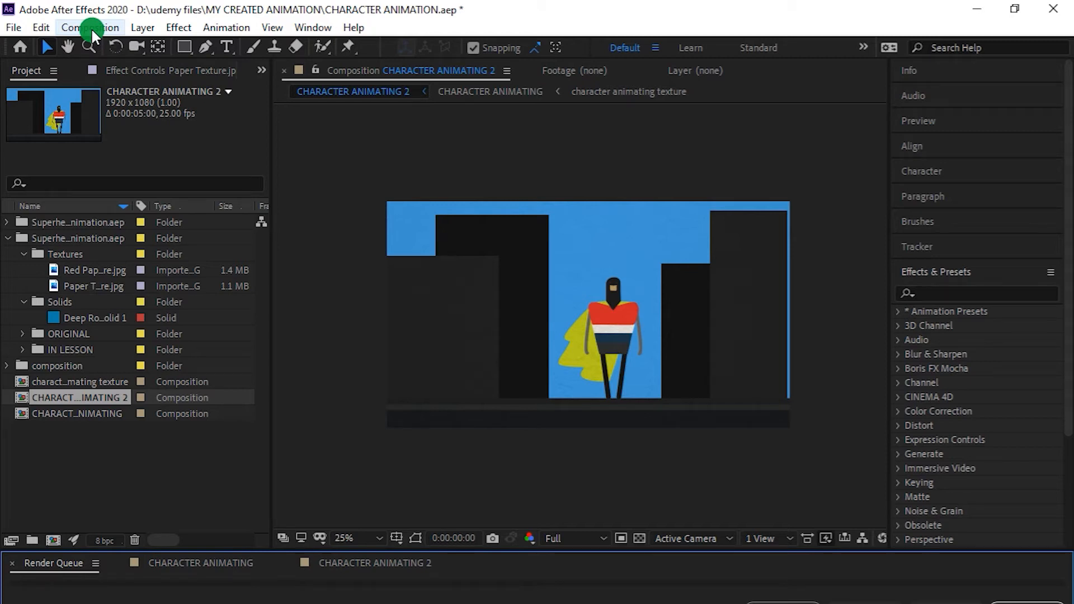
# Open the Composition menu to reach Add to Adobe Media Encoder Queue.
pyautogui.click(88, 28)
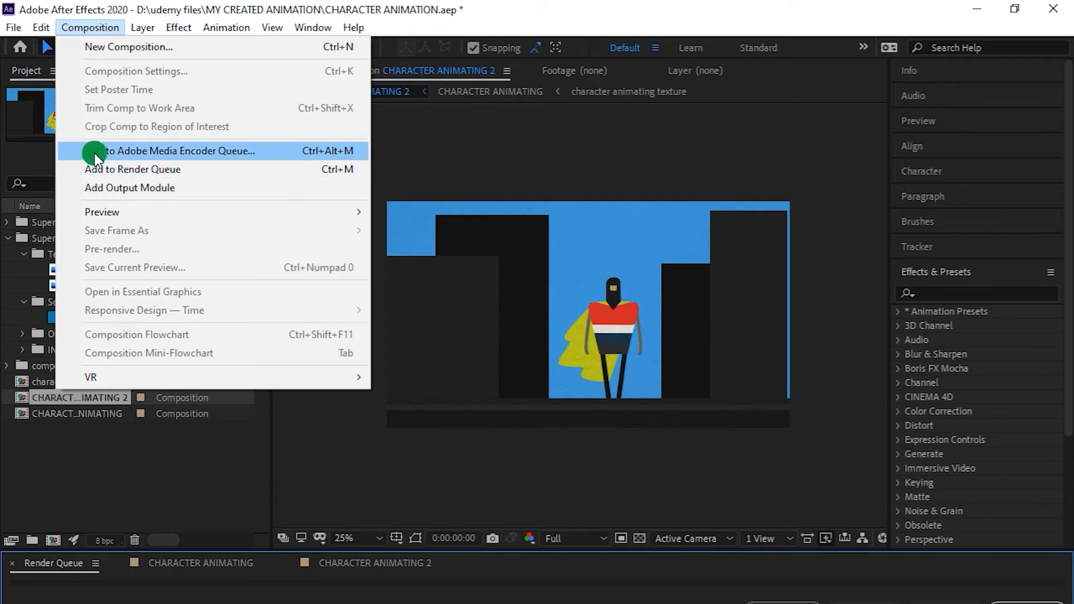
pyautogui.moveTo(245, 160)
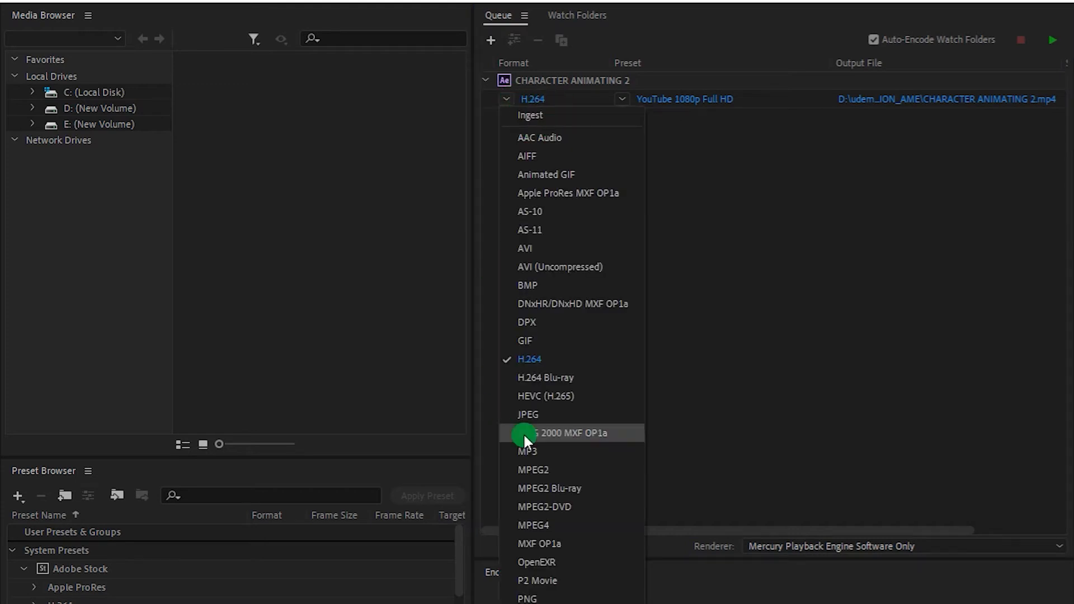
pyautogui.moveTo(540, 417)
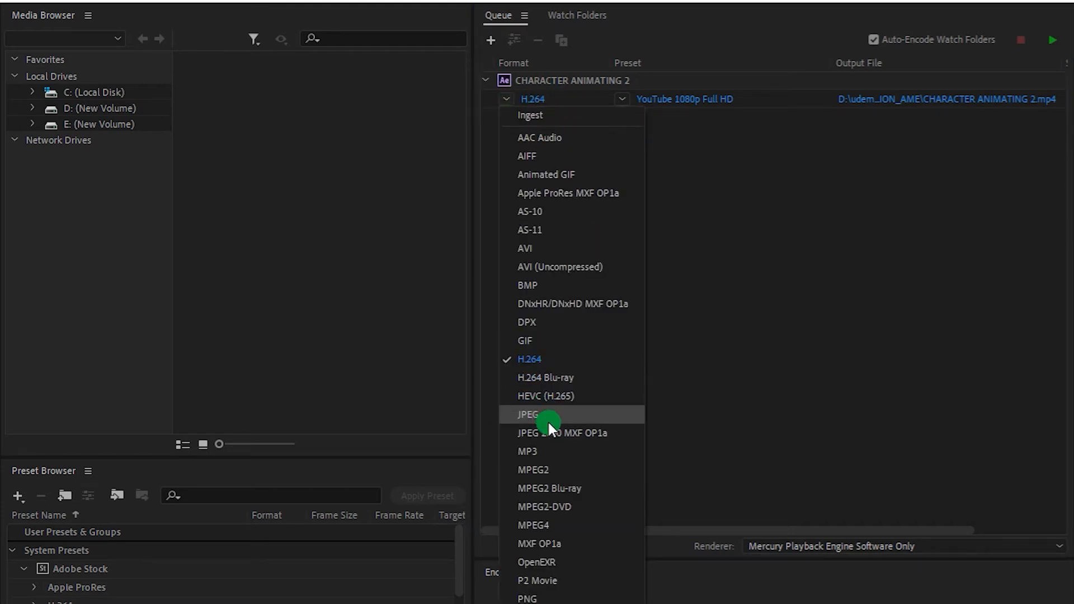
pyautogui.moveTo(552, 382)
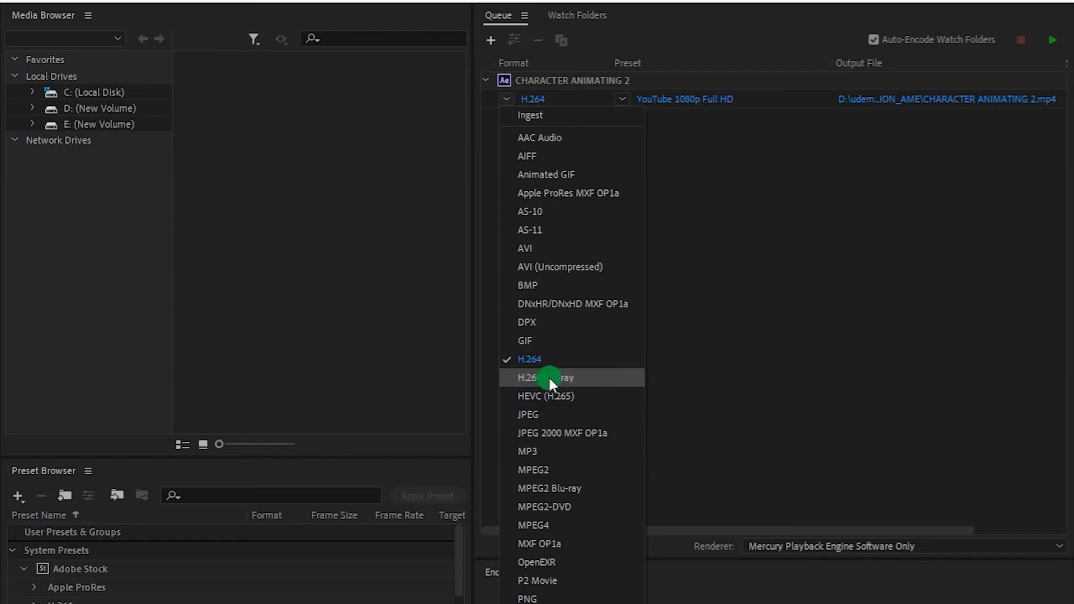
pyautogui.moveTo(553, 357)
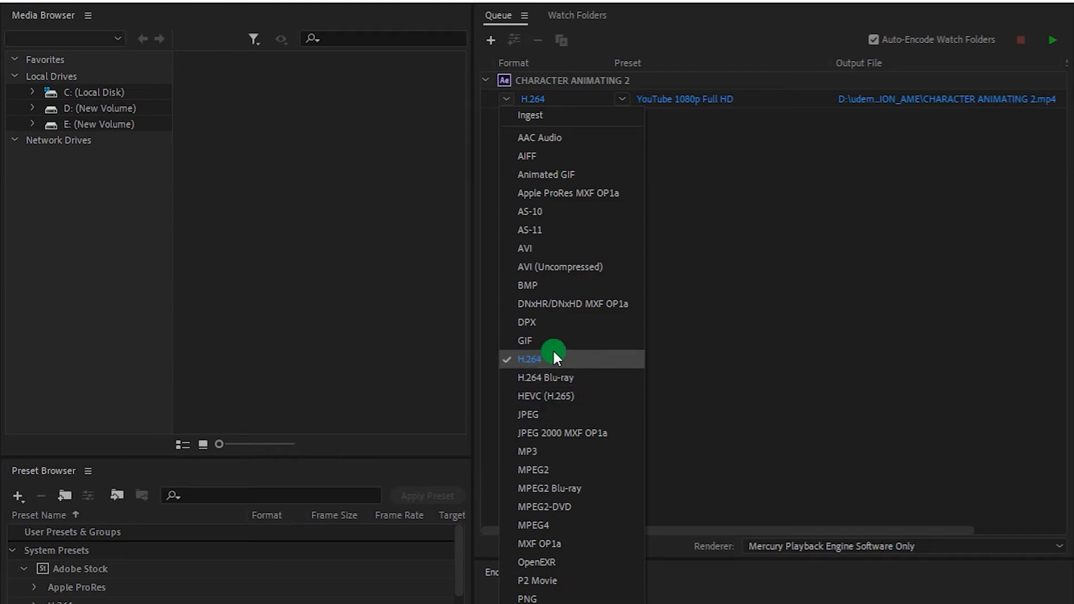
pyautogui.click(528, 359)
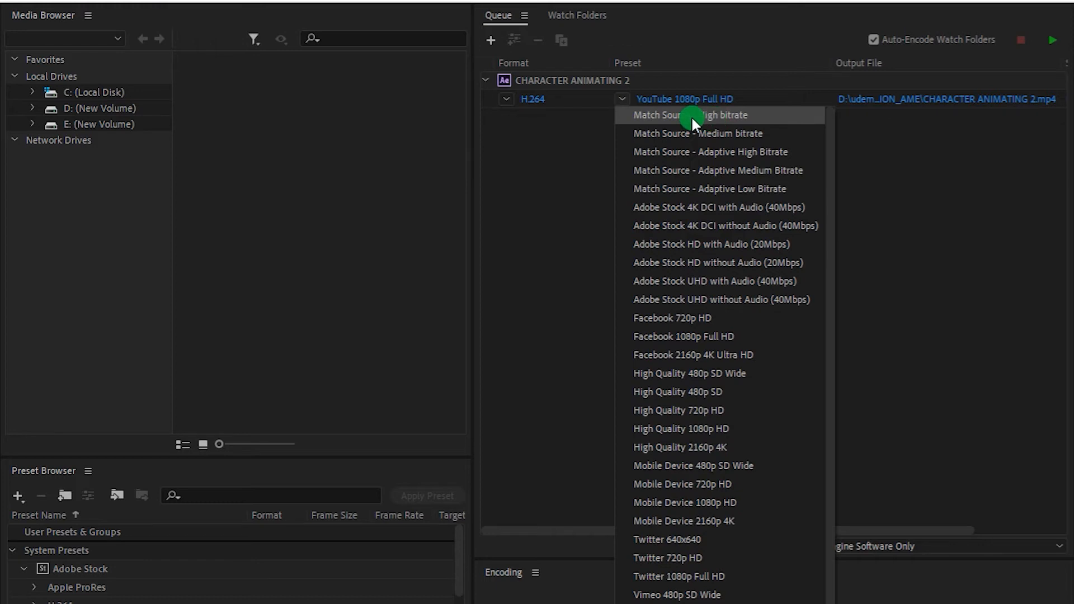
# Apply the Match Source - High bitrate preset and open the output file location.
pyautogui.click(690, 115)
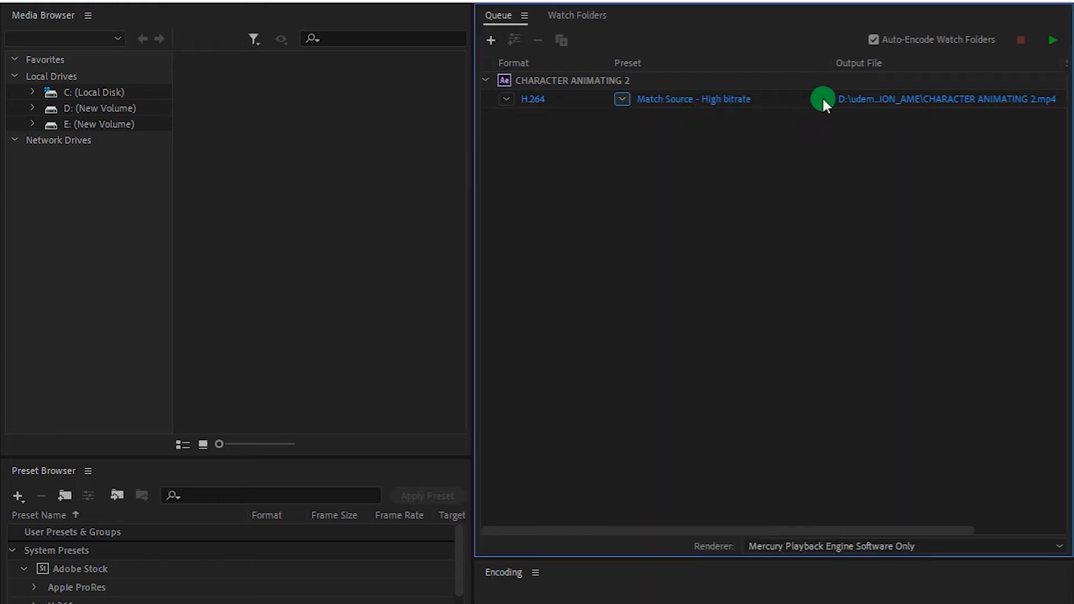
pyautogui.moveTo(880, 104)
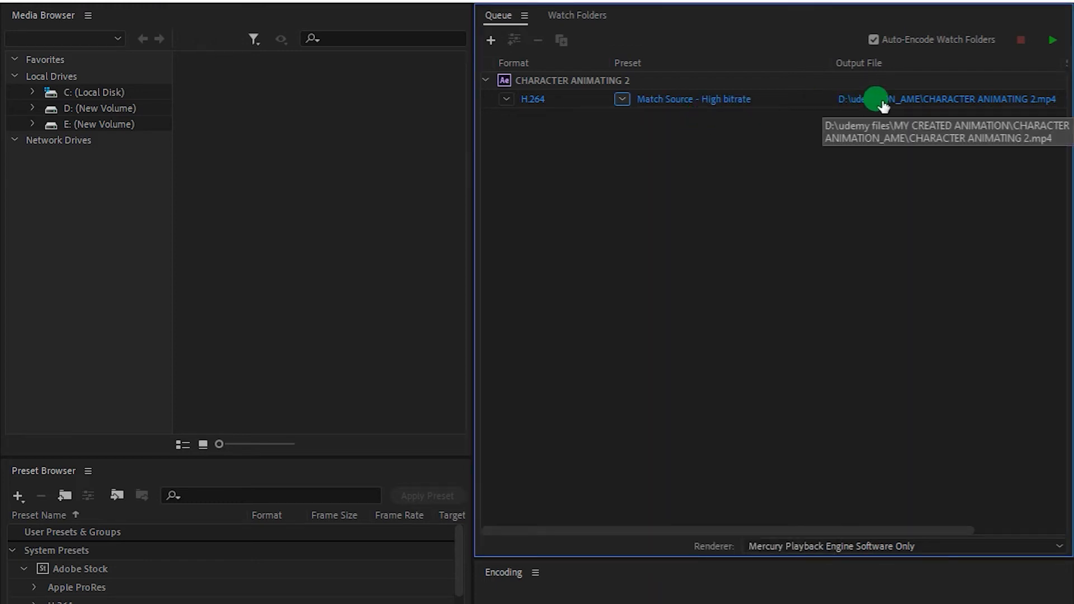
pyautogui.click(945, 99)
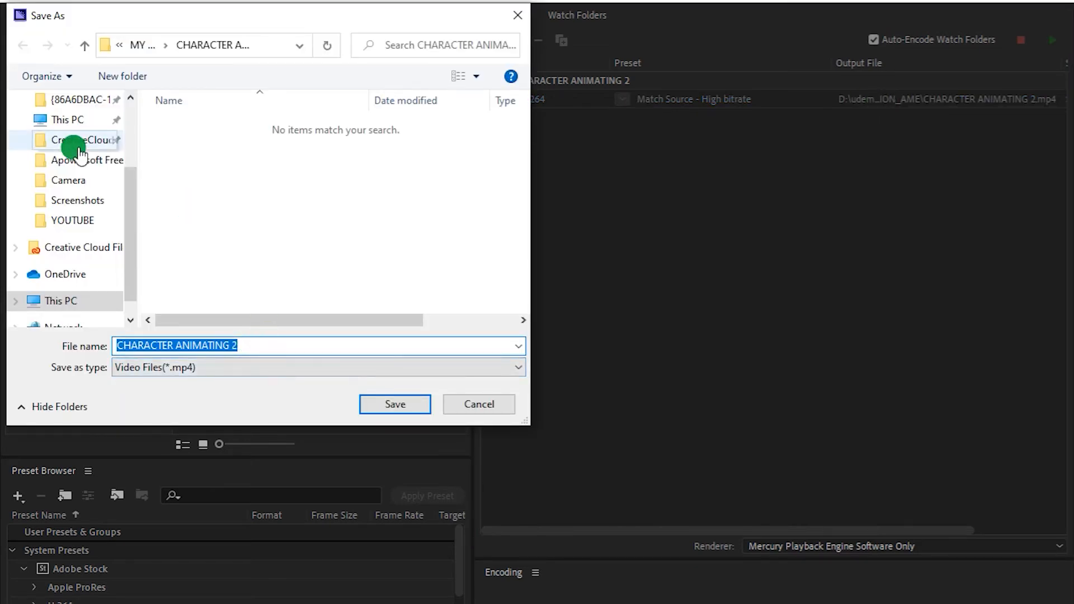
# Browse to This PC > Desktop and confirm replacing the existing video.
pyautogui.click(60, 300)
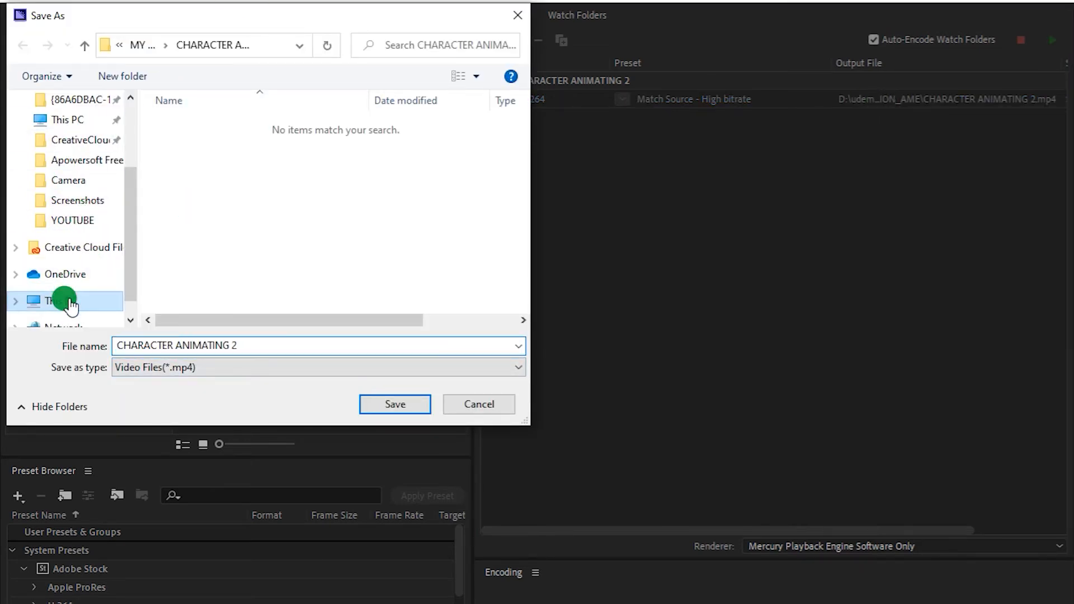
pyautogui.click(61, 301)
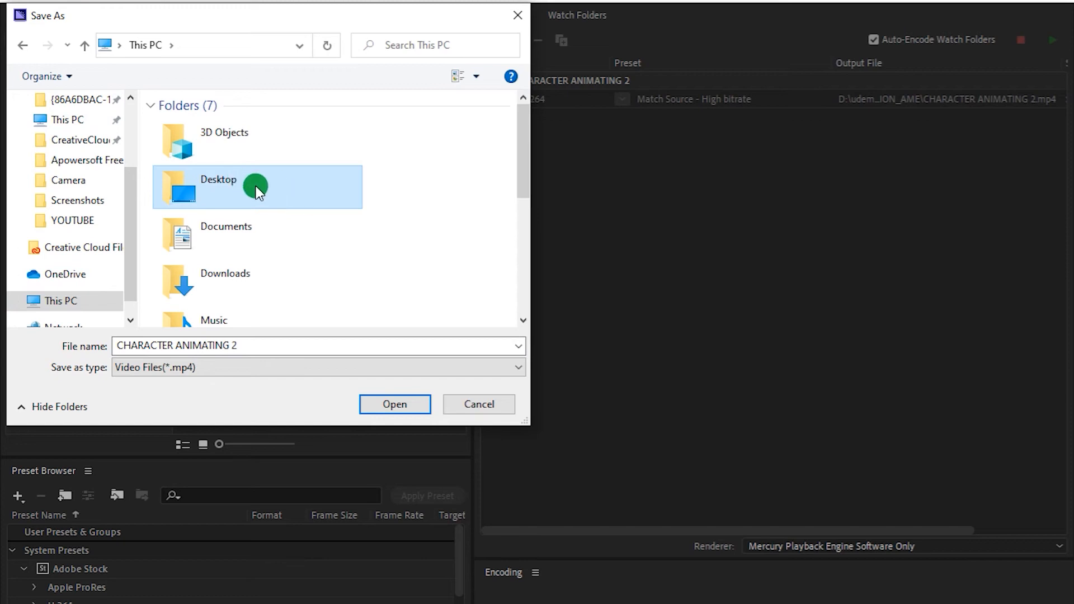
pyautogui.doubleClick(257, 187)
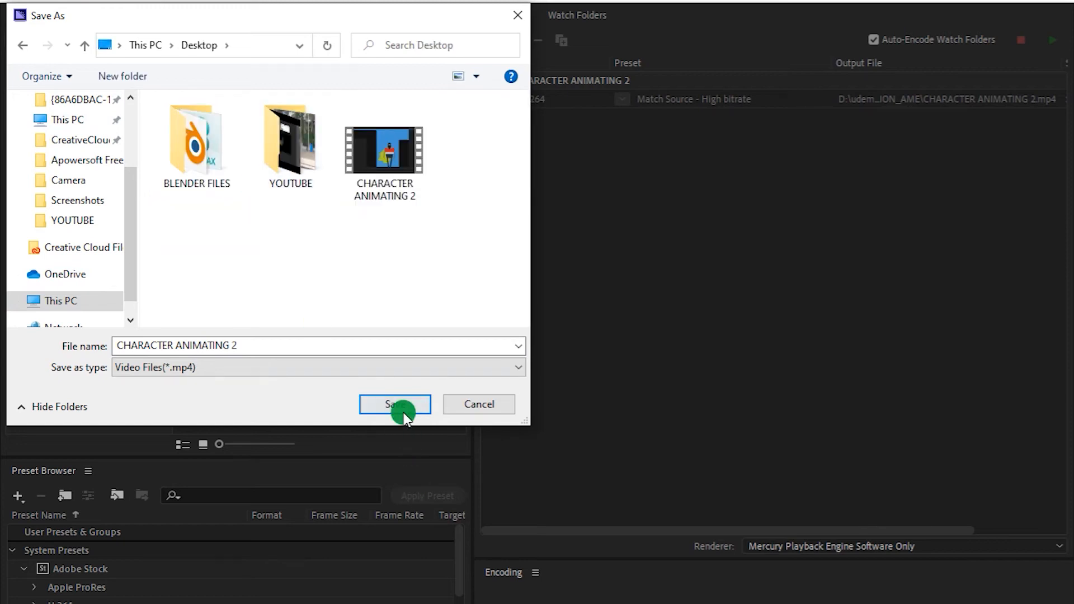
pyautogui.click(395, 403)
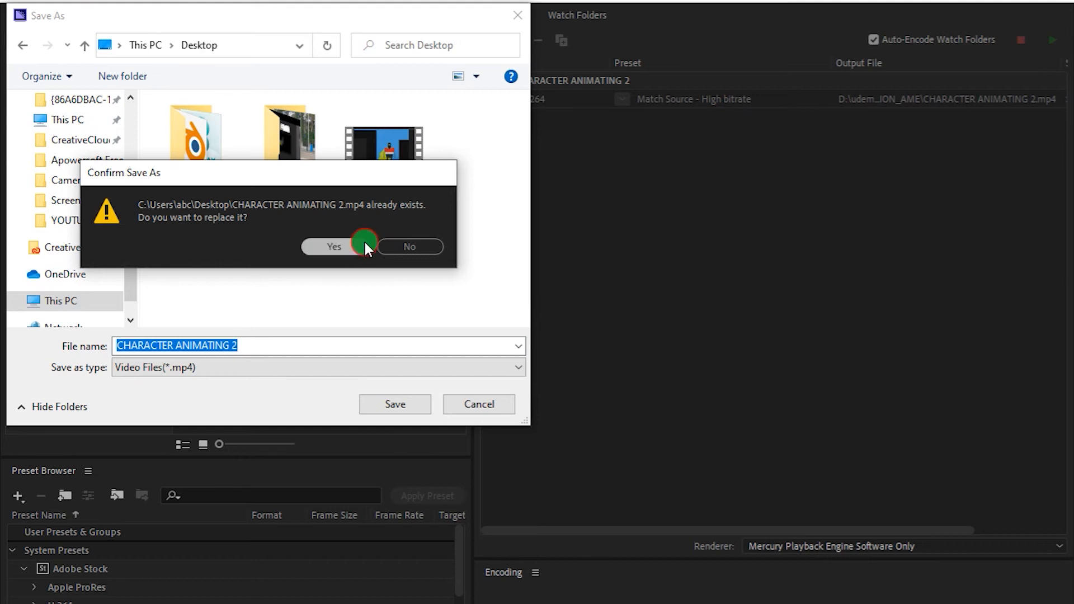
pyautogui.click(334, 246)
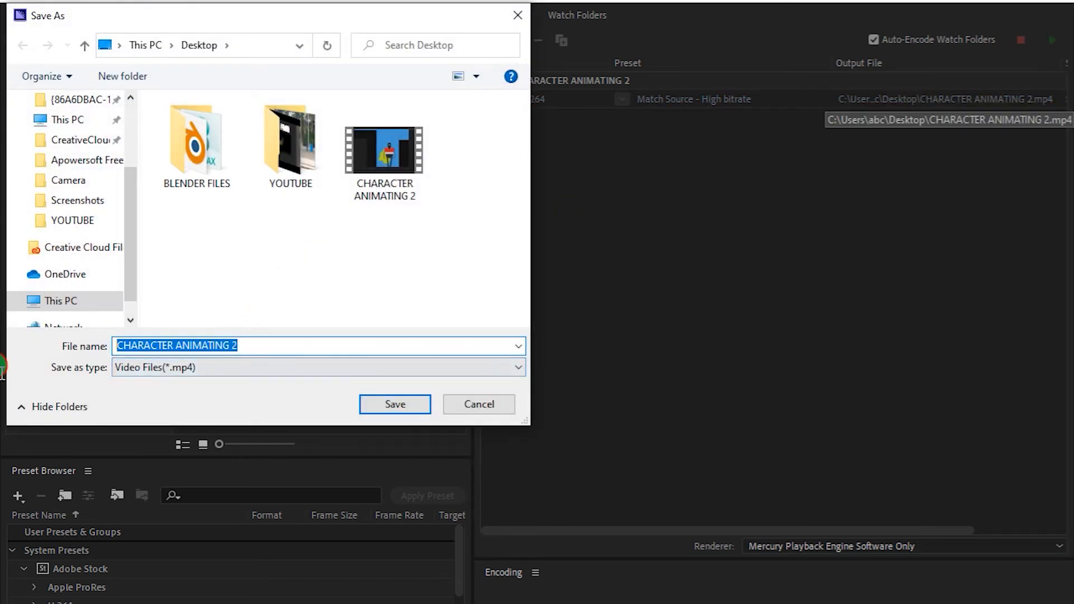
# Rename the output file to 'export settings' and save it.
pyautogui.press('Delete')
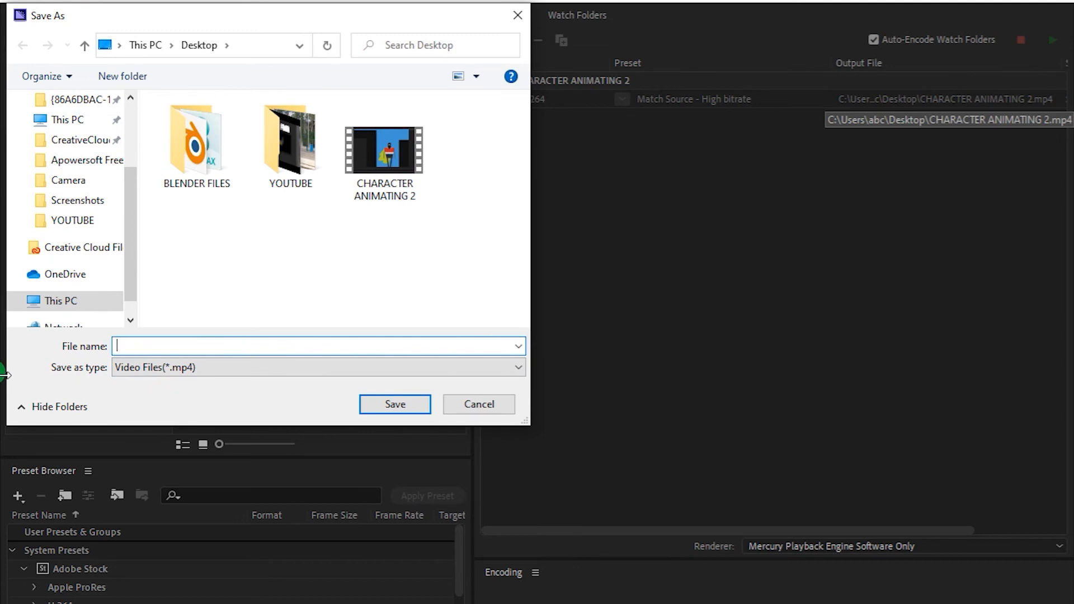
pyautogui.write('export settings')
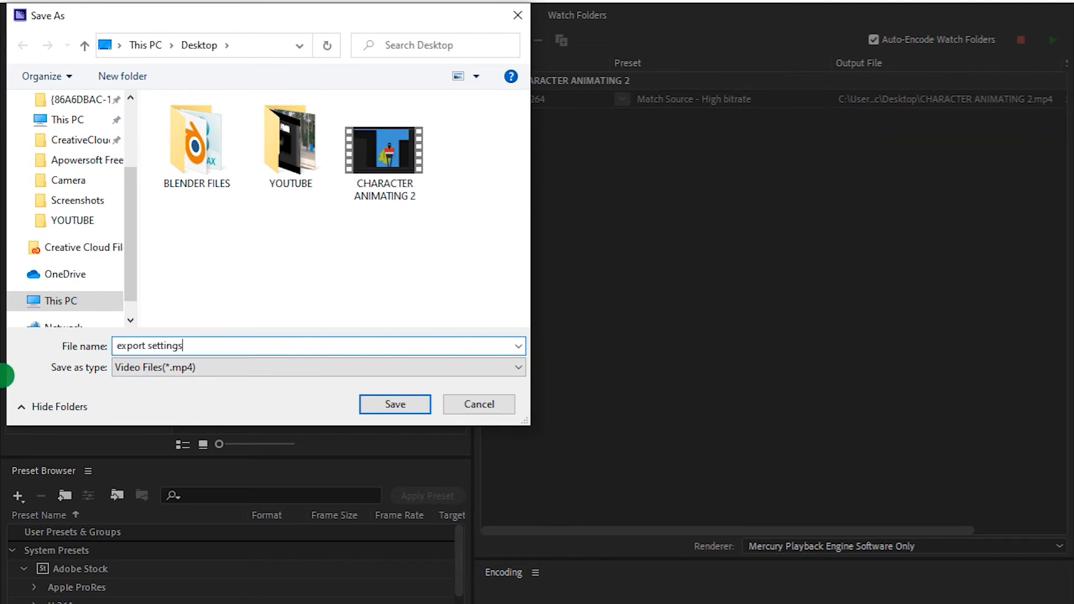
pyautogui.click(394, 403)
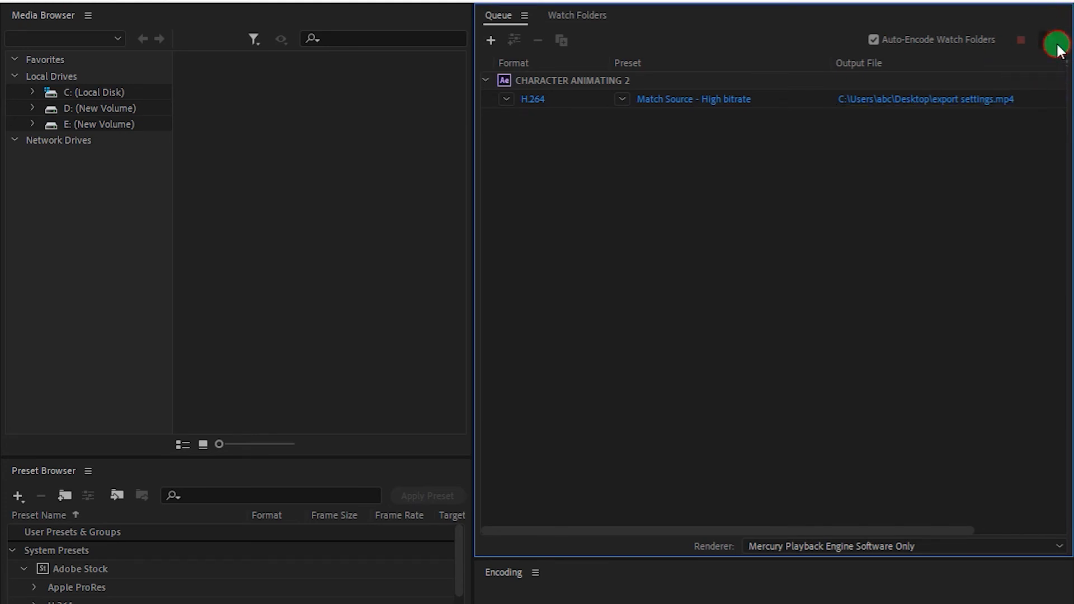
# Start the Media Encoder queue to encode export settings.mp4.
pyautogui.click(1057, 43)
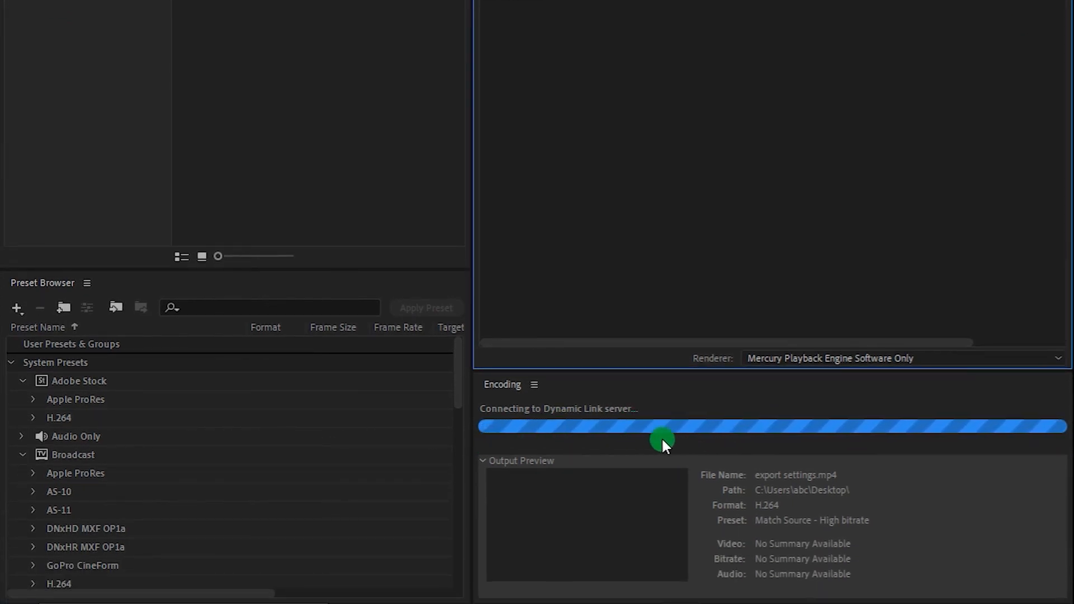
pyautogui.moveTo(807, 508)
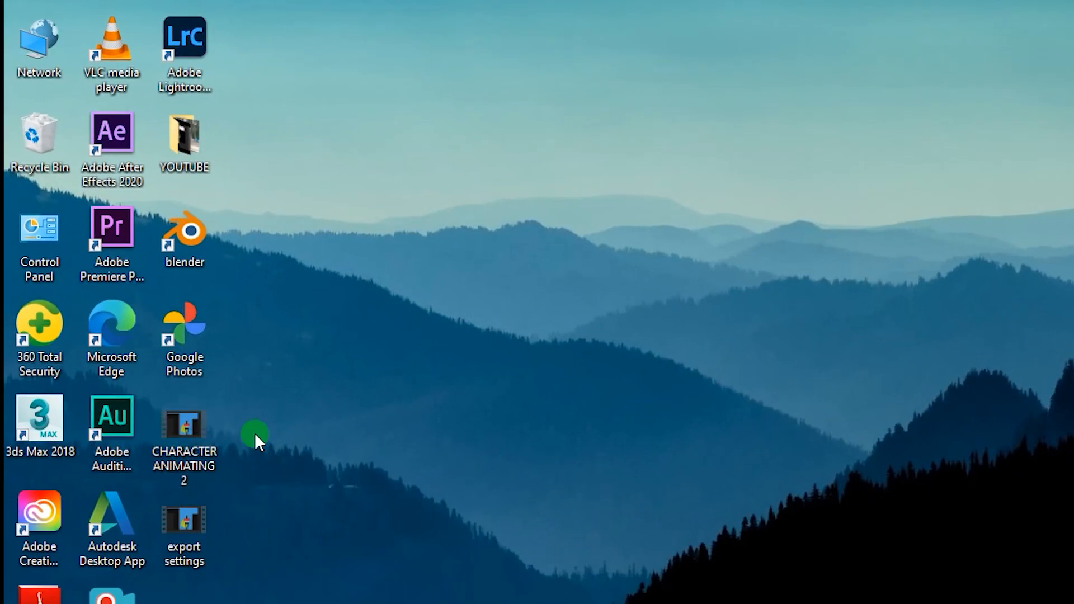
# Select the exported 'export settings' video on the Windows desktop.
pyautogui.click(183, 524)
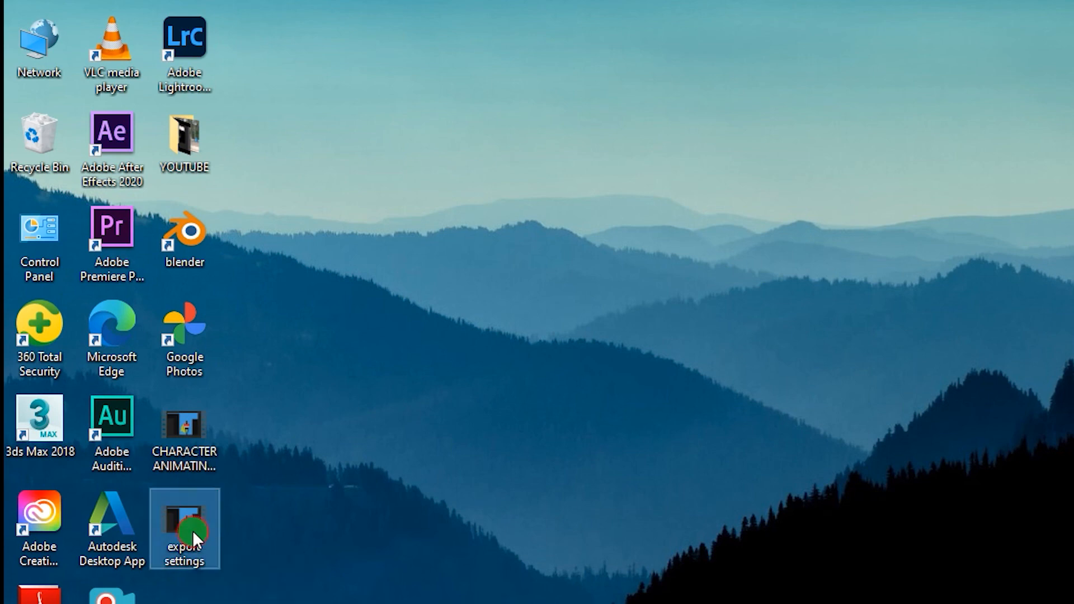